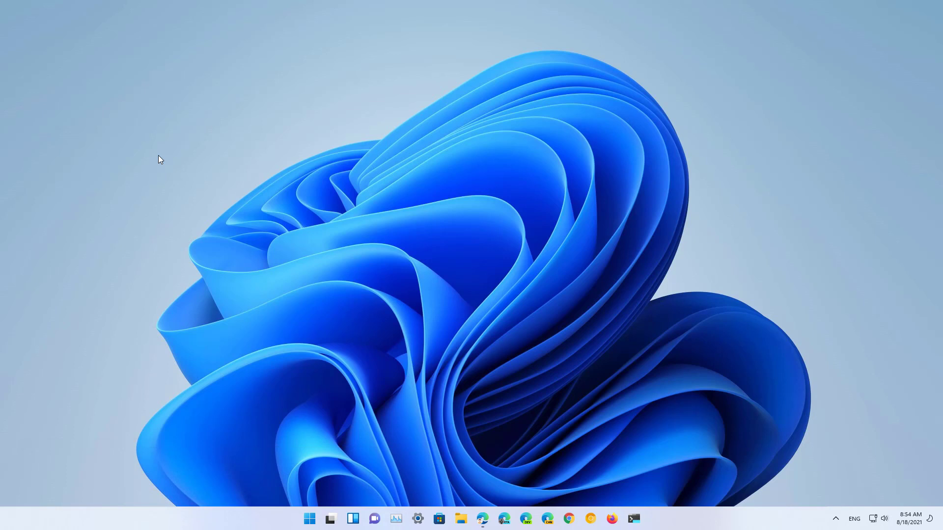
{"action": "mouse_move", "coordinate": [305, 319]}
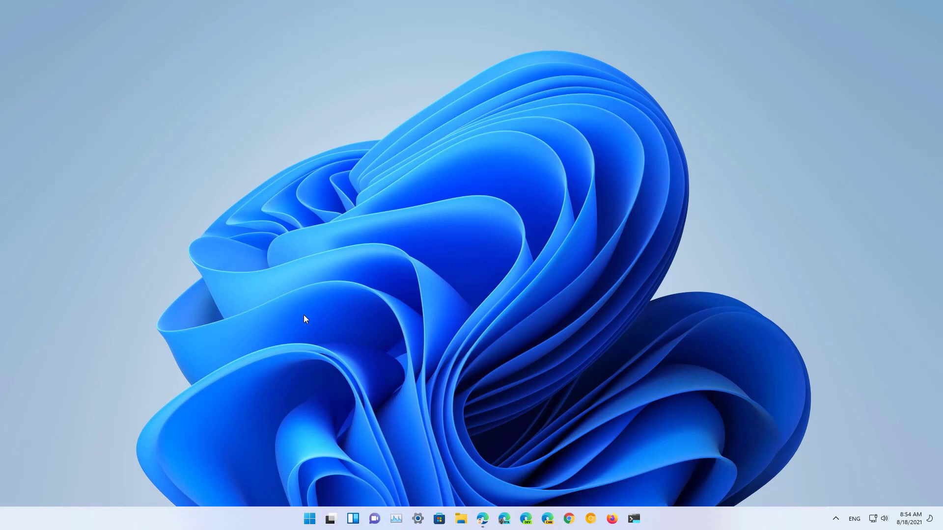
Search 'settings' from the Start menu and launch the Settings app to Storage cleanup recommendations.
{"action": "left_click", "coordinate": [309, 519]}
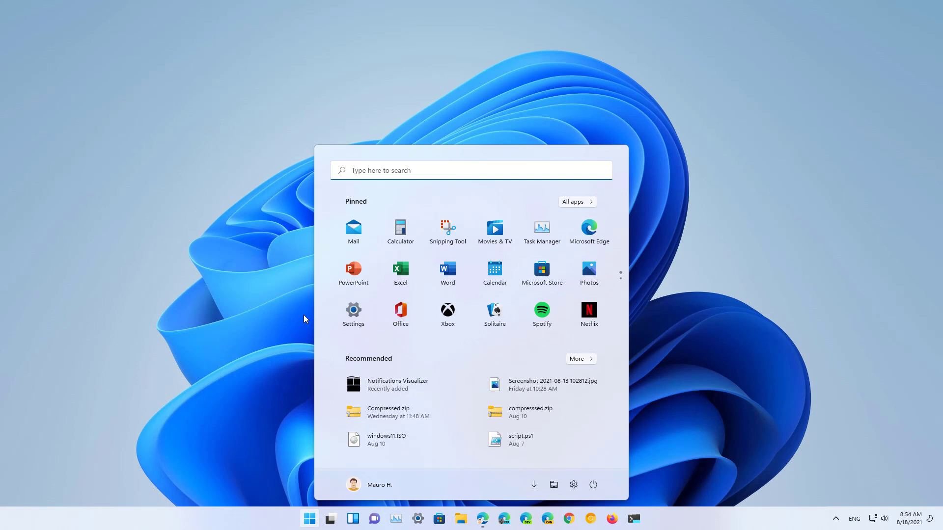
{"action": "type", "text": "settings"}
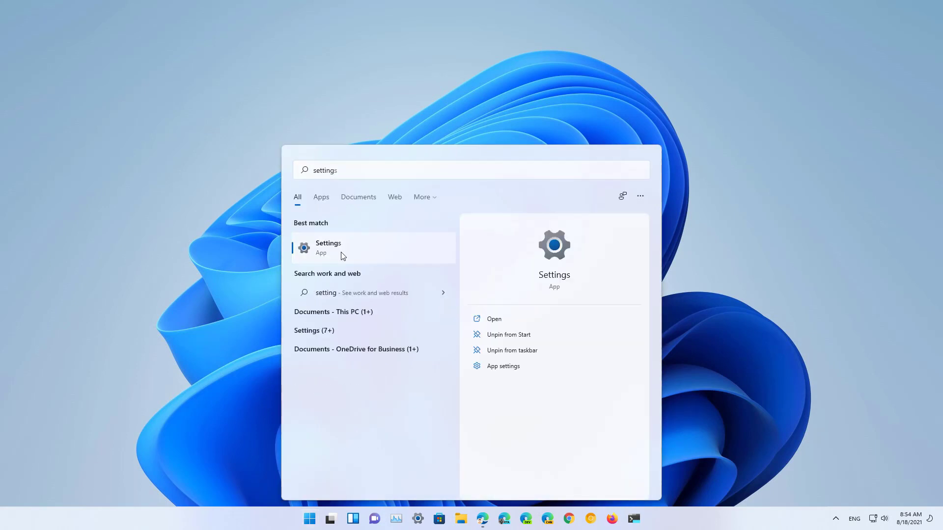
{"action": "left_click", "coordinate": [328, 247]}
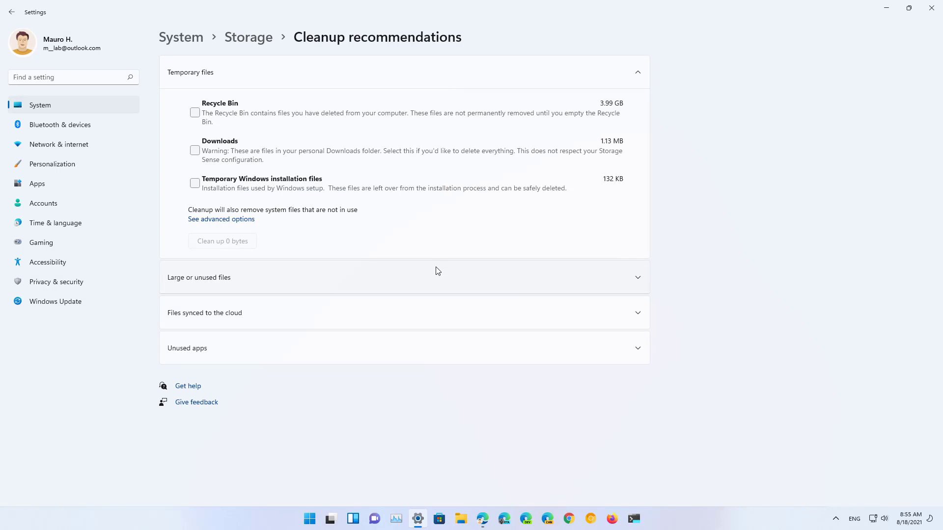
Collapse and reopen the Temporary files group listing Recycle Bin, Downloads and installation files.
{"action": "left_click", "coordinate": [637, 72]}
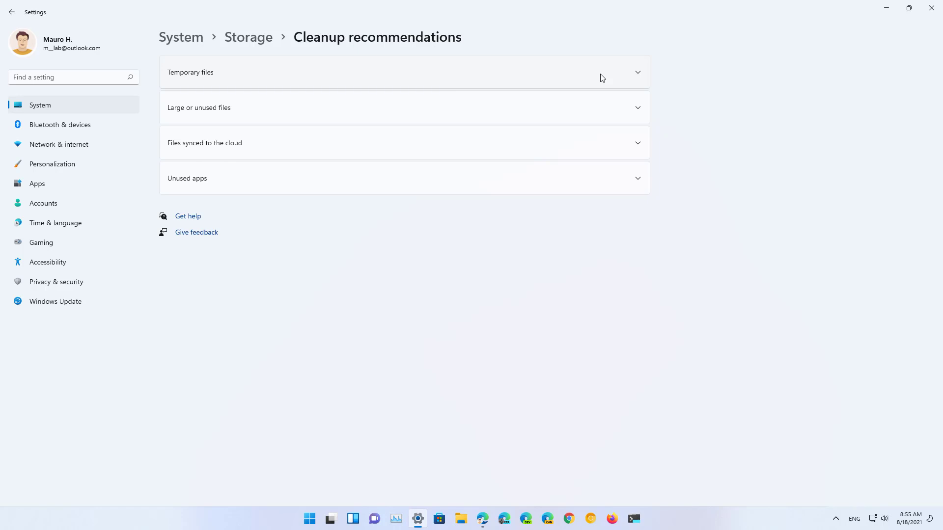
{"action": "left_click", "coordinate": [403, 72]}
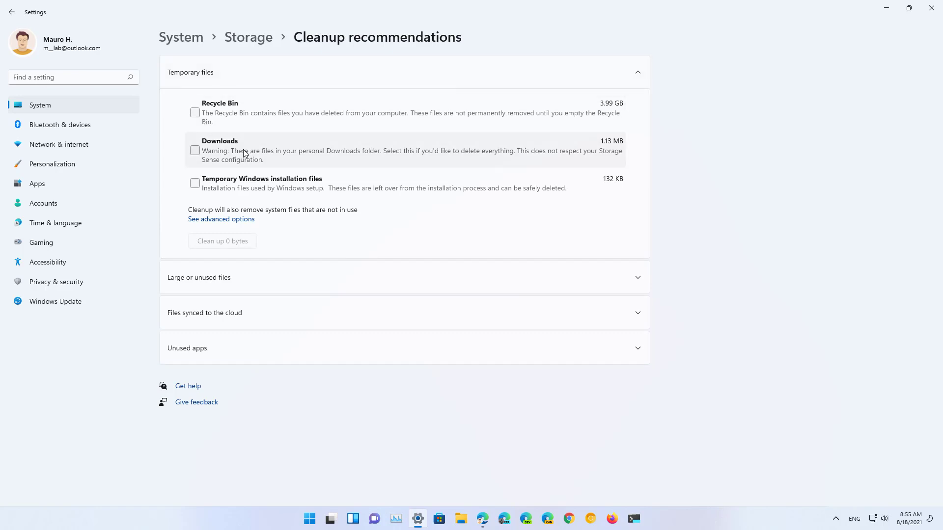
{"action": "mouse_move", "coordinate": [214, 187]}
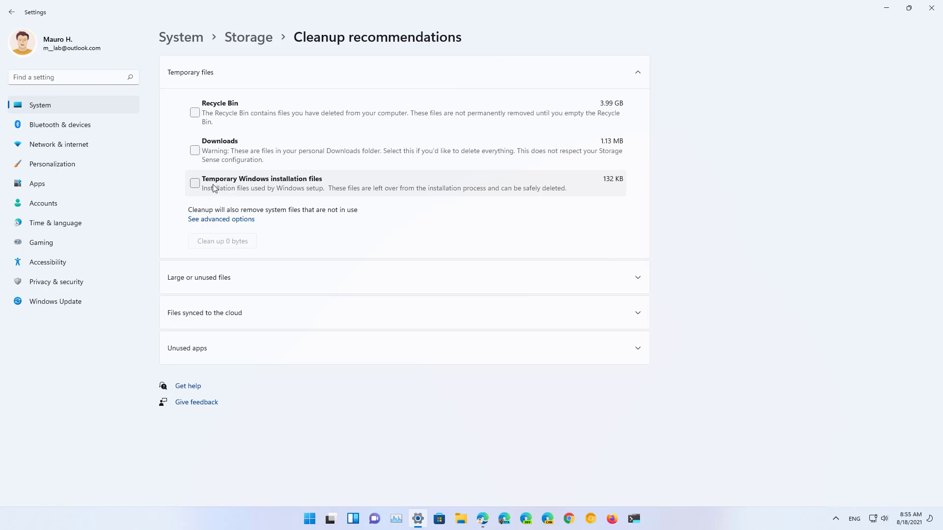
{"action": "mouse_move", "coordinate": [305, 184]}
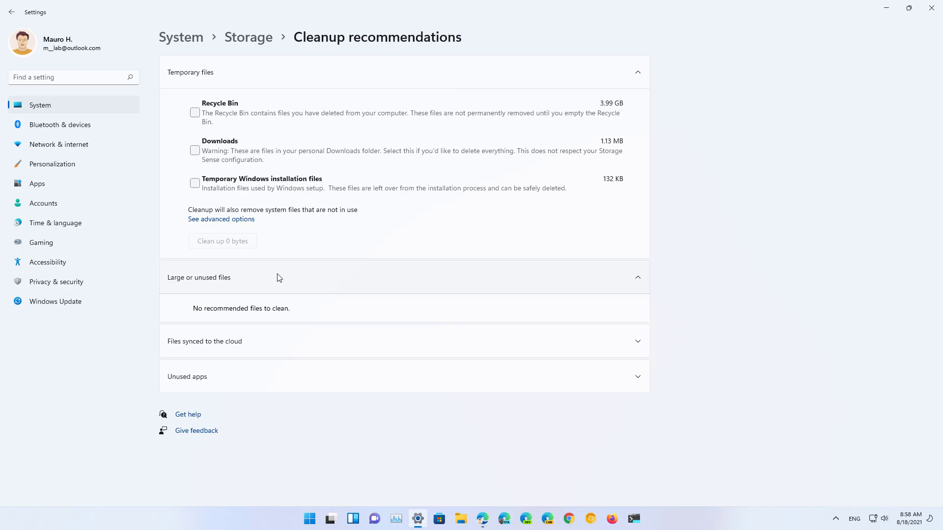
Expand Files synced to the cloud and Unused apps (Files, Ubuntu, Debian), then return to the top.
{"action": "left_click", "coordinate": [204, 341]}
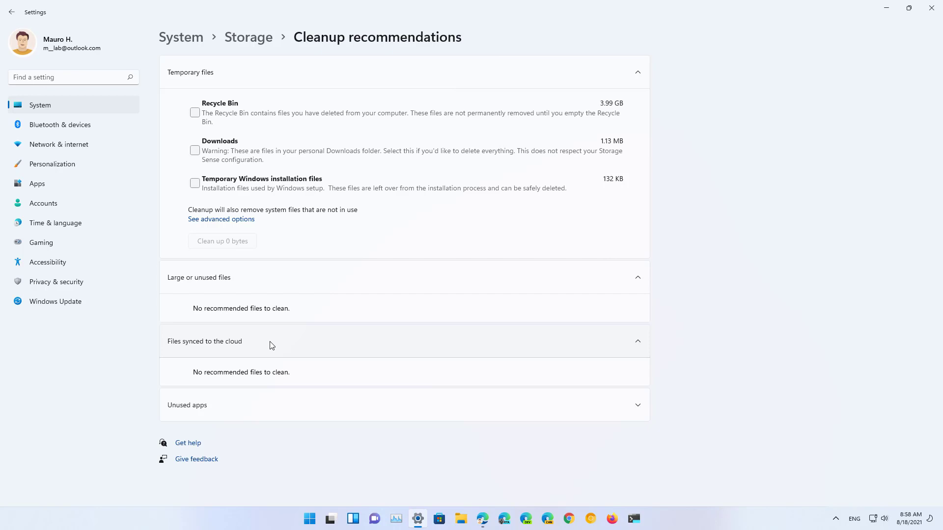
{"action": "left_click", "coordinate": [403, 404]}
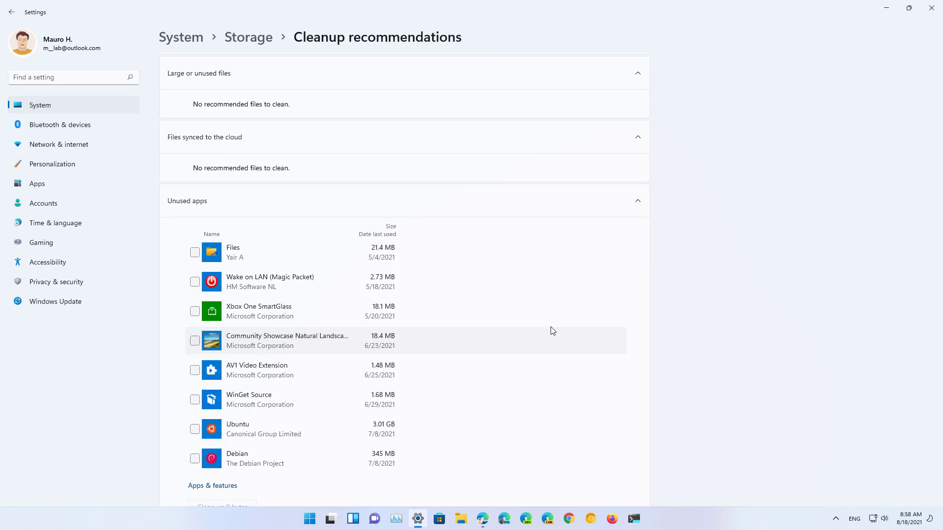
{"action": "left_click", "coordinate": [636, 72]}
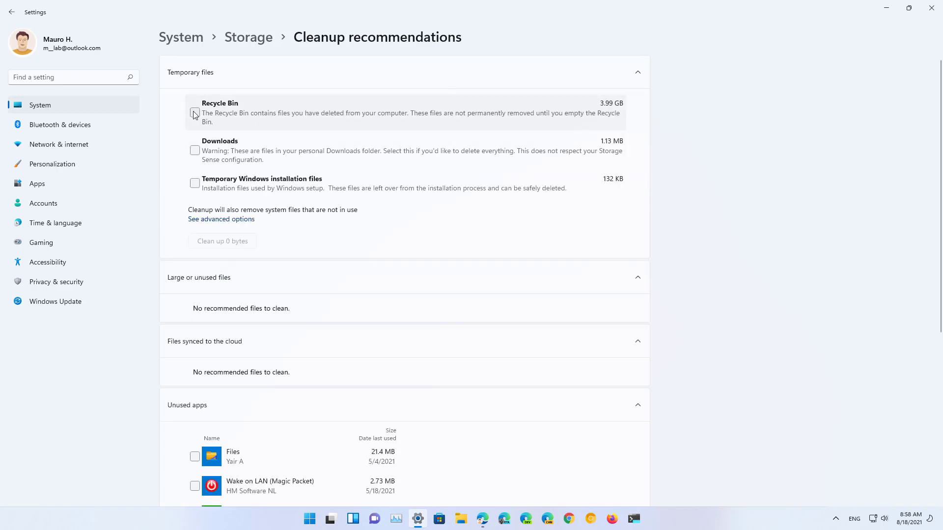
Select Recycle Bin and confirm cleaning up 3.99 GB.
{"action": "left_click", "coordinate": [195, 112]}
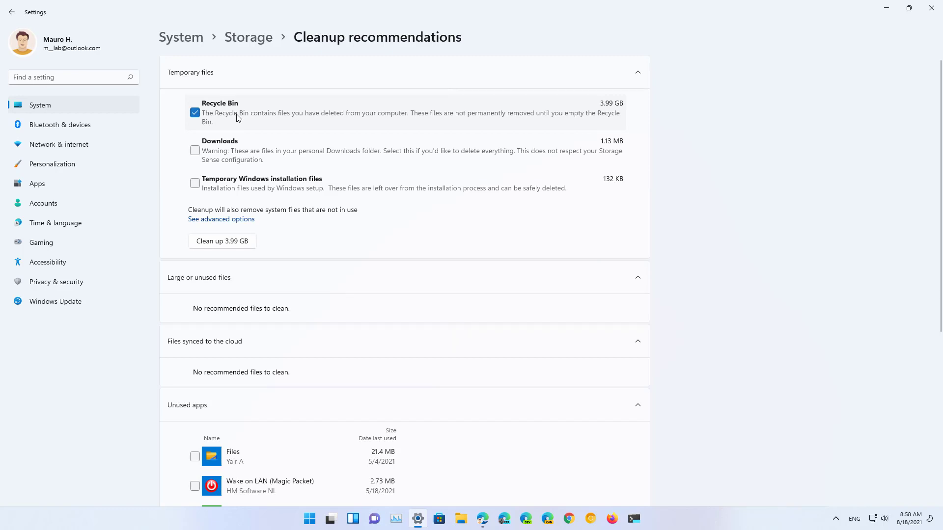
{"action": "mouse_move", "coordinate": [227, 255]}
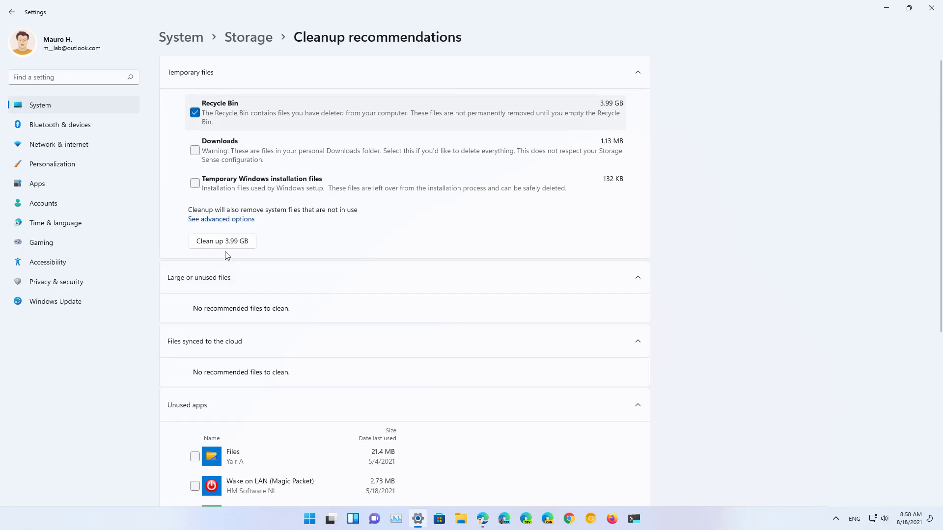
{"action": "mouse_move", "coordinate": [231, 246]}
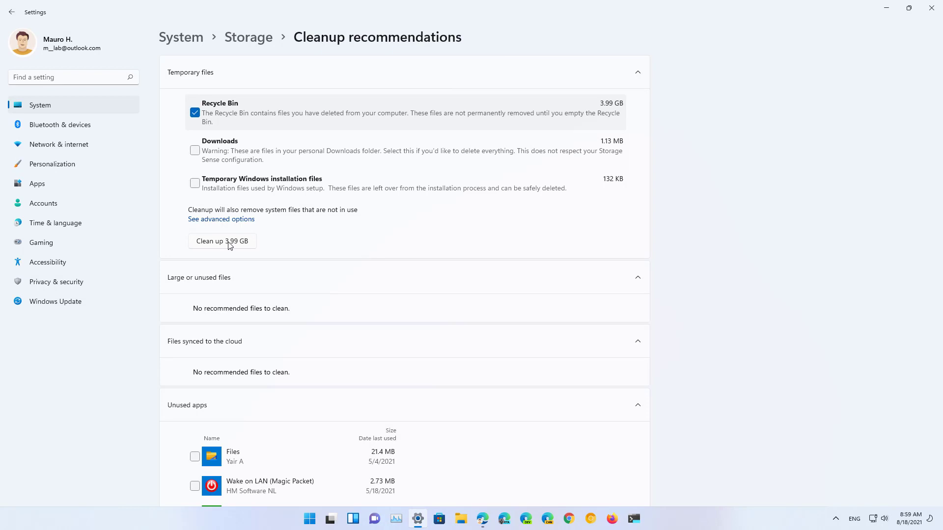
{"action": "left_click", "coordinate": [222, 241]}
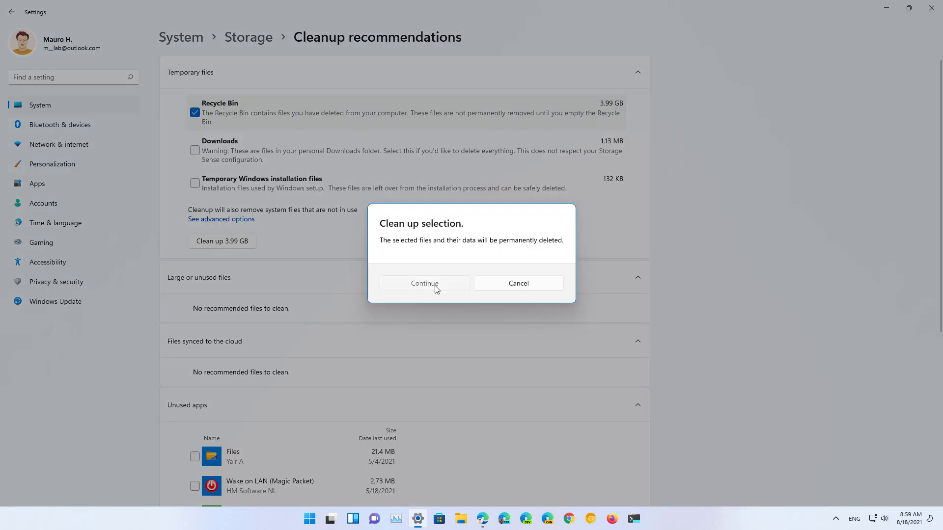
{"action": "left_click", "coordinate": [423, 283]}
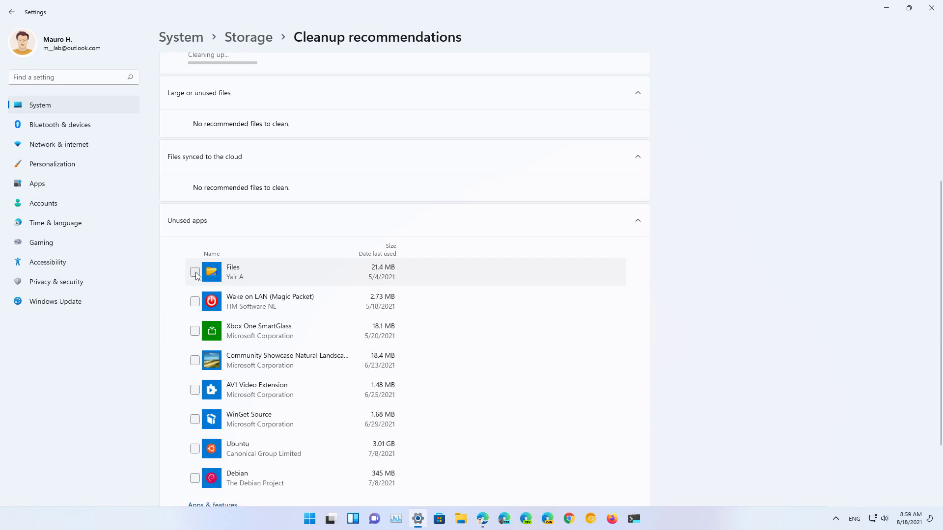
Select the Files and Wake on LAN (Magic Packet) apps and confirm the 24.2 MB cleanup.
{"action": "left_click", "coordinate": [195, 271]}
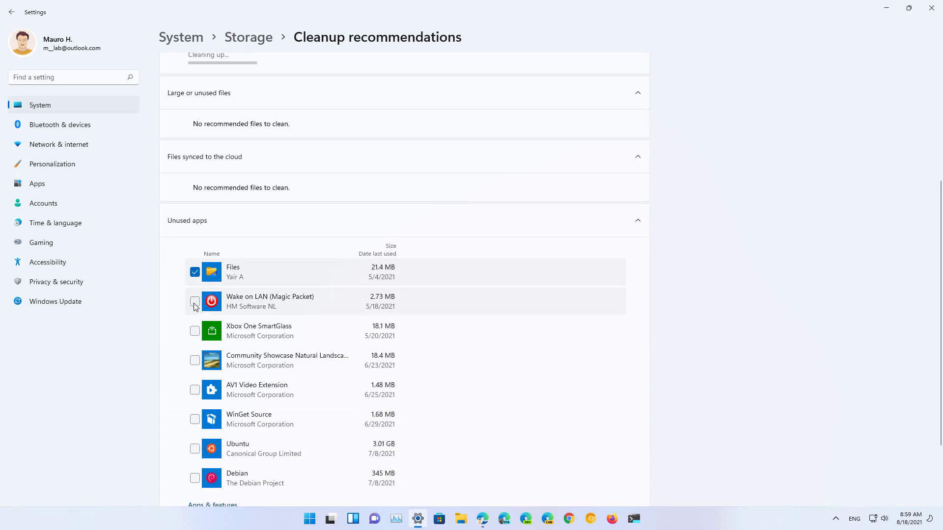
{"action": "left_click", "coordinate": [195, 302]}
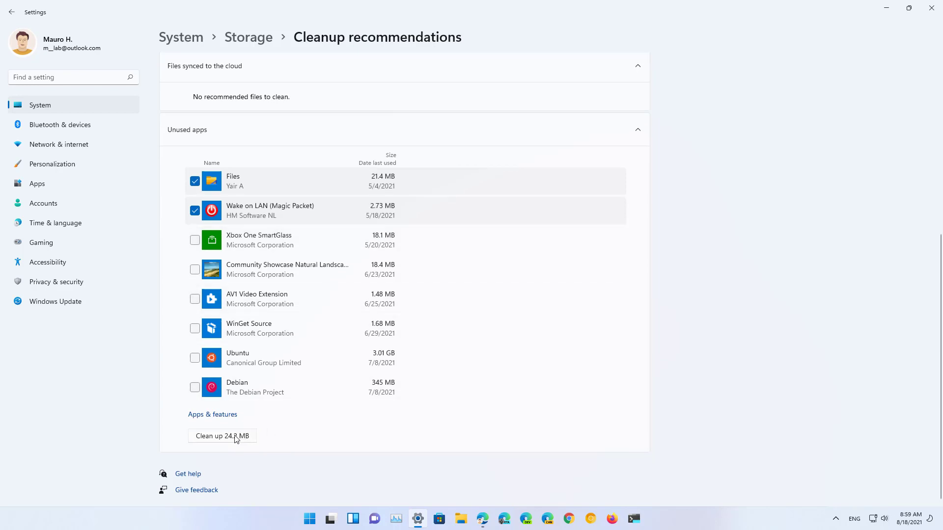
{"action": "mouse_move", "coordinate": [228, 439]}
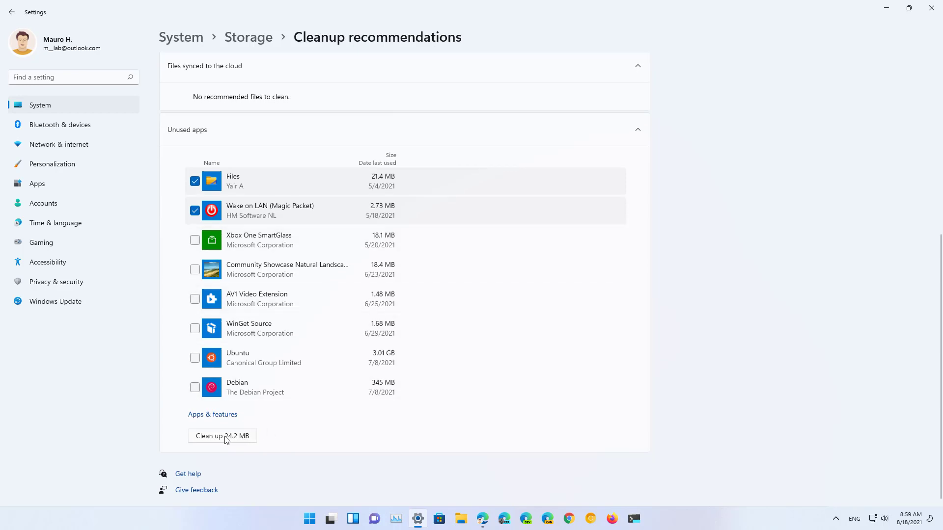
{"action": "left_click", "coordinate": [222, 436]}
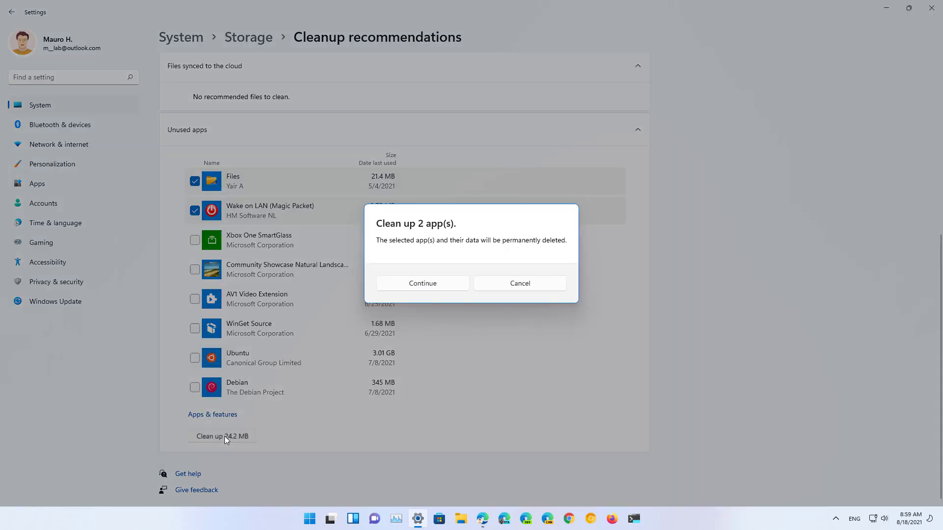
{"action": "left_click", "coordinate": [422, 283]}
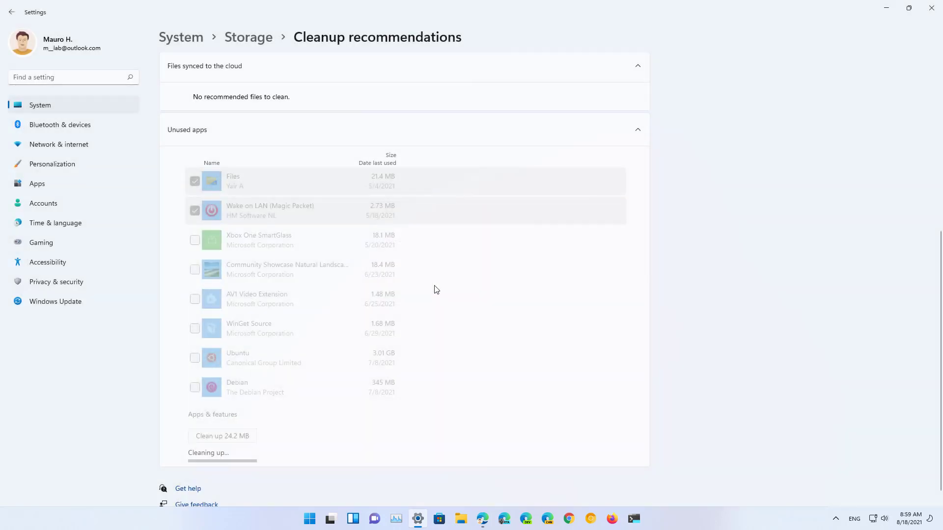